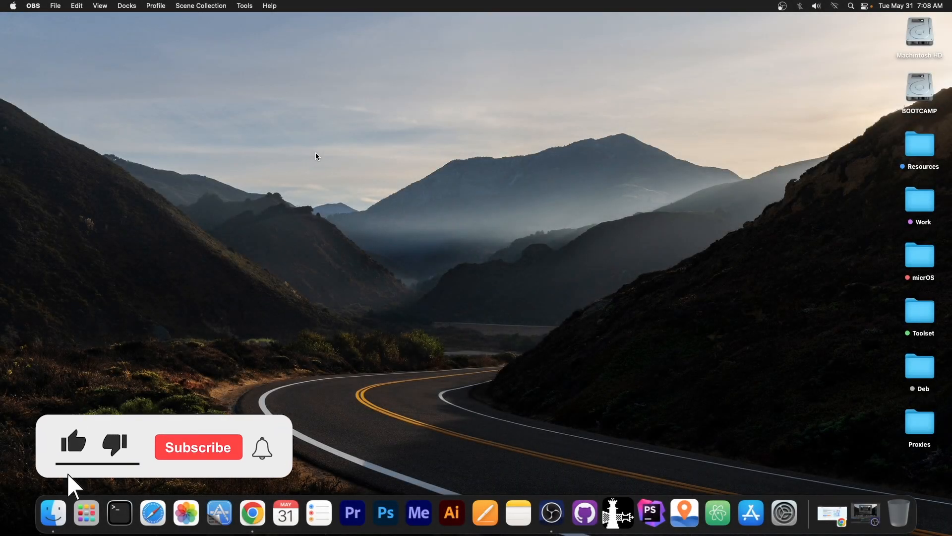
Launch iMyFone AnyTo from the macOS Dock
{"action": "left_click", "coordinate": [198, 447]}
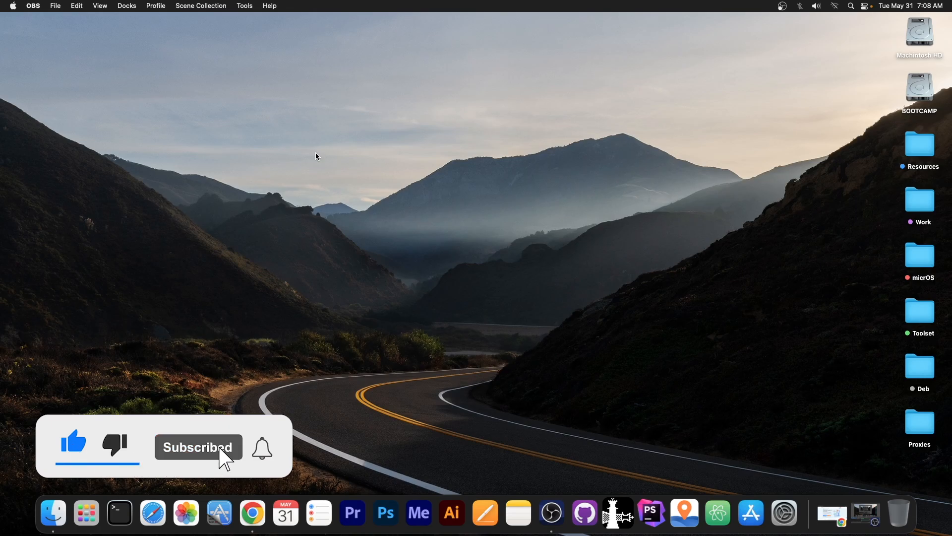
{"action": "mouse_move", "coordinate": [683, 513]}
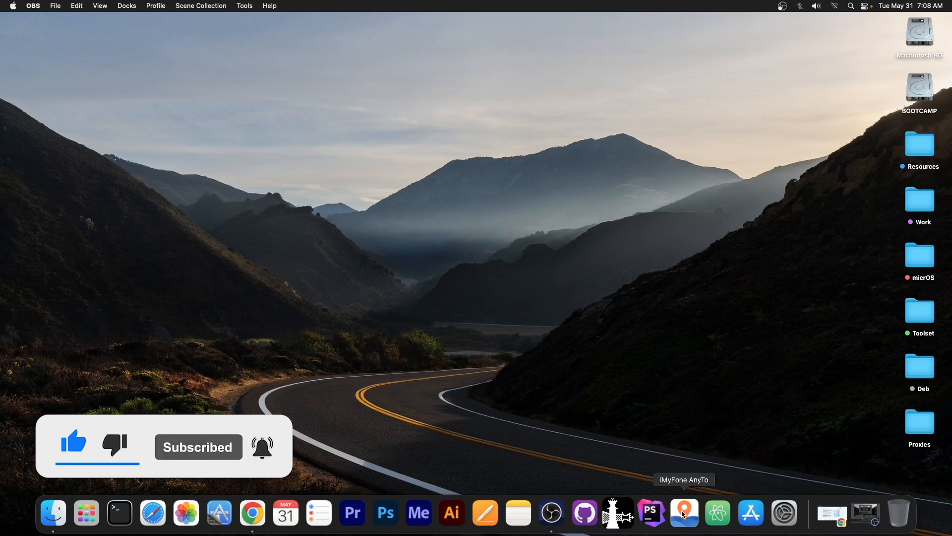
{"action": "left_click", "coordinate": [684, 513]}
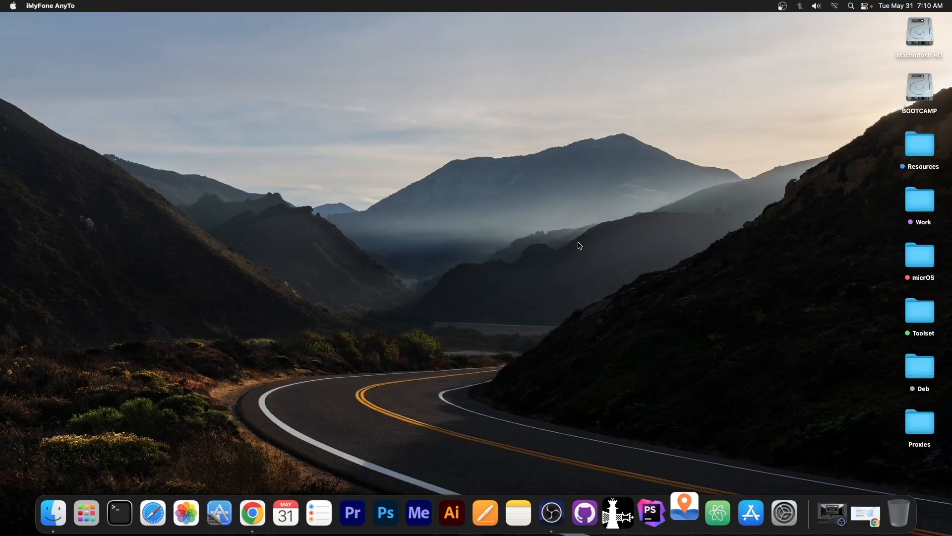
Bring up the AnyTo welcome window and show Maps on the mirrored iPhone at its real Milan location
{"action": "left_click", "coordinate": [685, 512]}
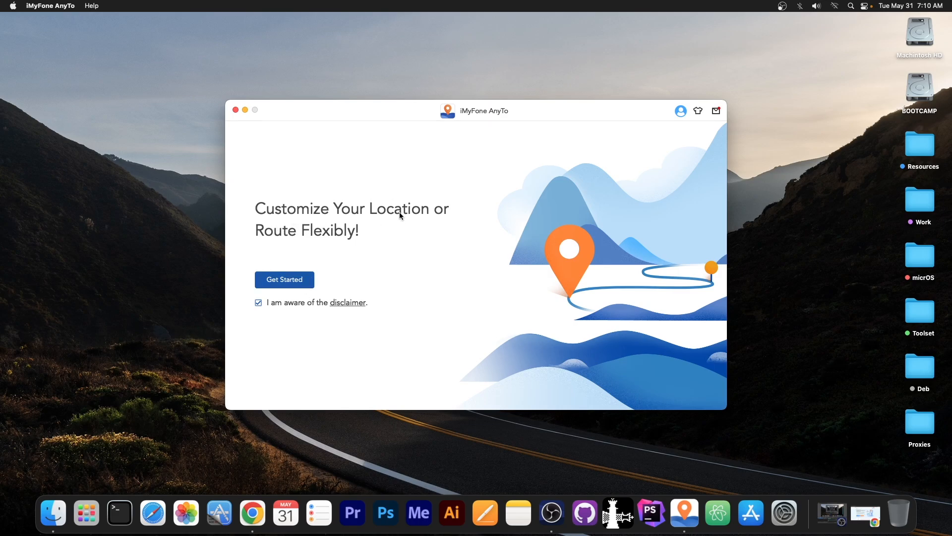
{"action": "mouse_move", "coordinate": [342, 142]}
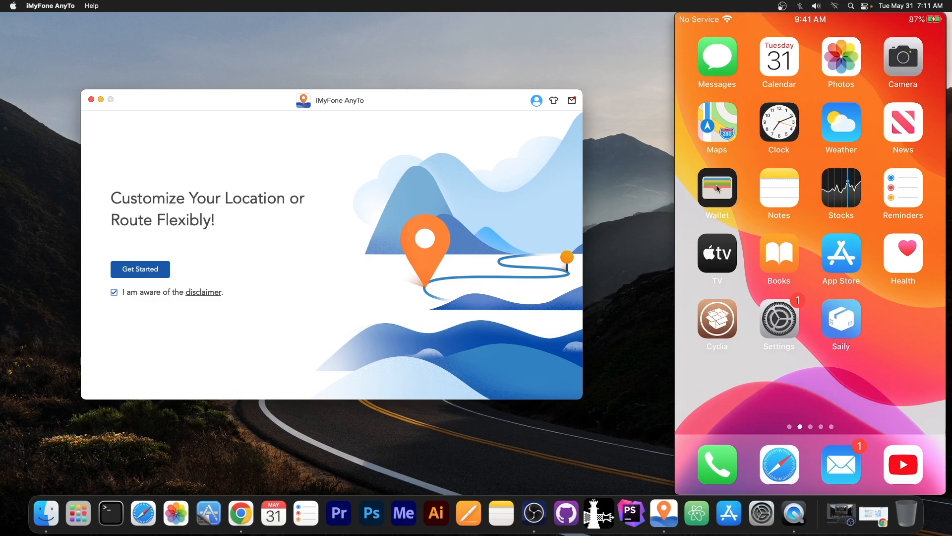
{"action": "left_click", "coordinate": [841, 125]}
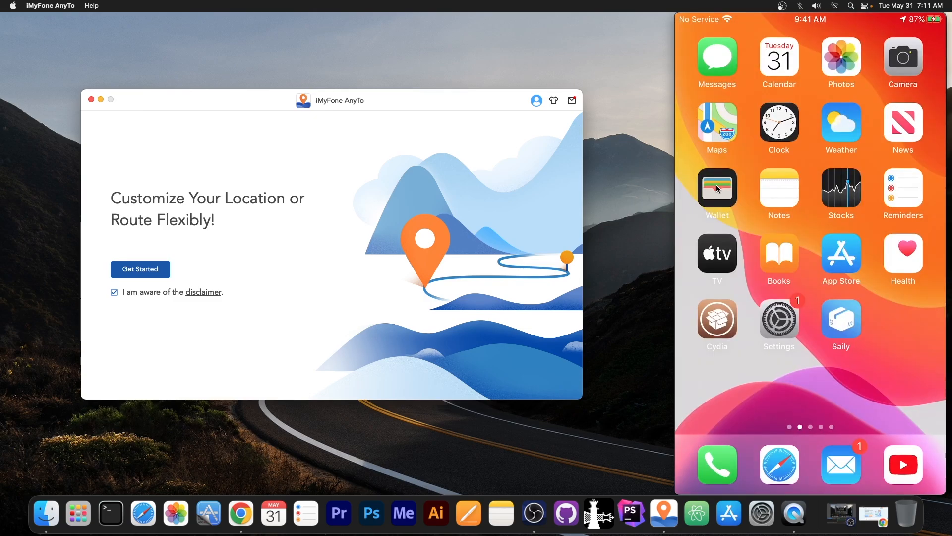
{"action": "left_click", "coordinate": [716, 124]}
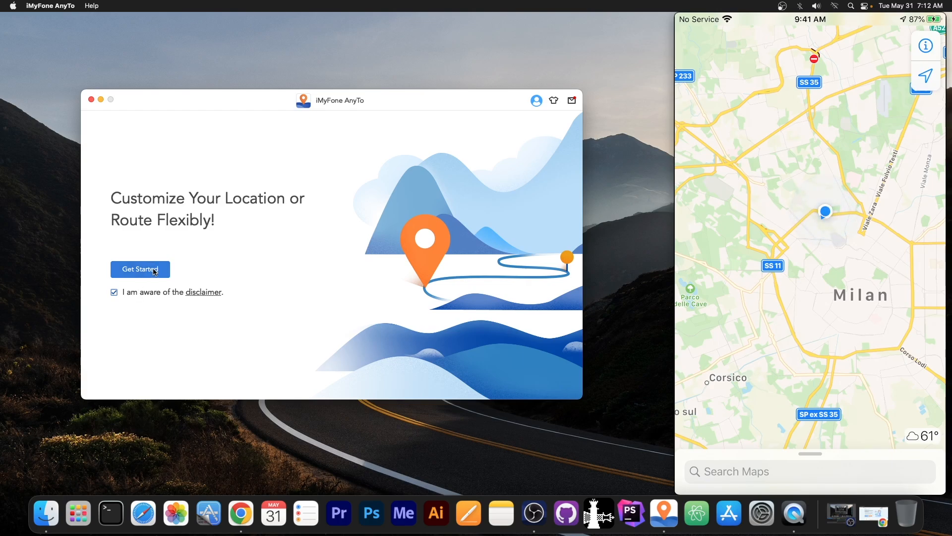
Connect the USB iPhone so AnyTo's teleport map centres on its Milan location
{"action": "left_click", "coordinate": [140, 269]}
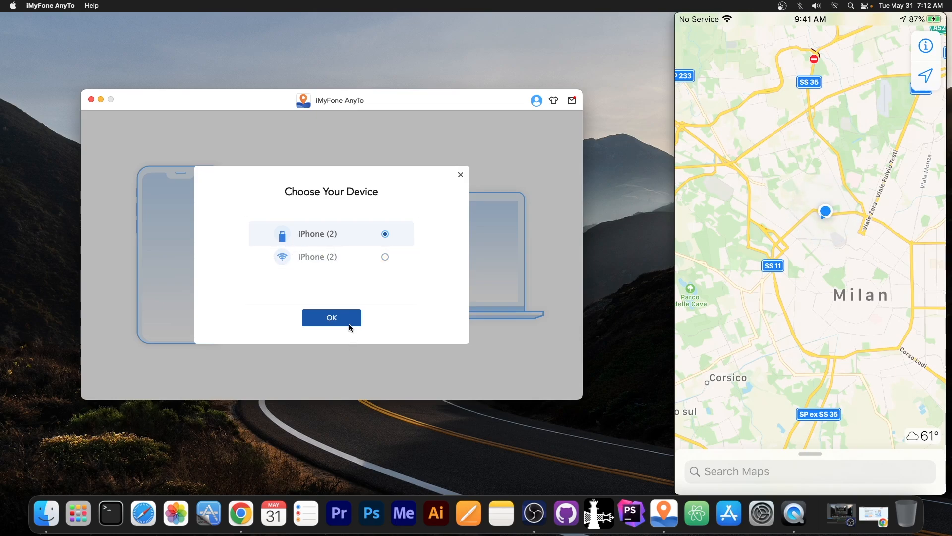
{"action": "left_click", "coordinate": [332, 318]}
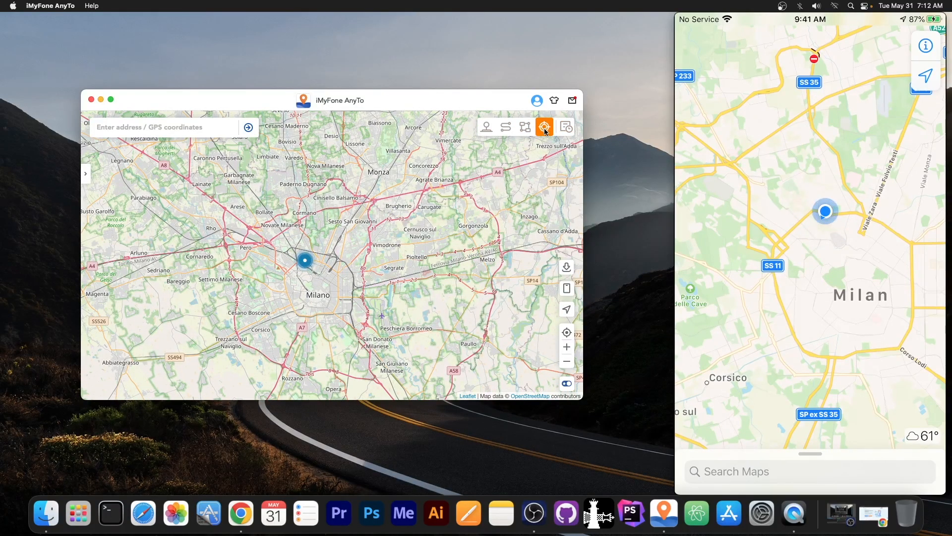
{"action": "mouse_move", "coordinate": [544, 127]}
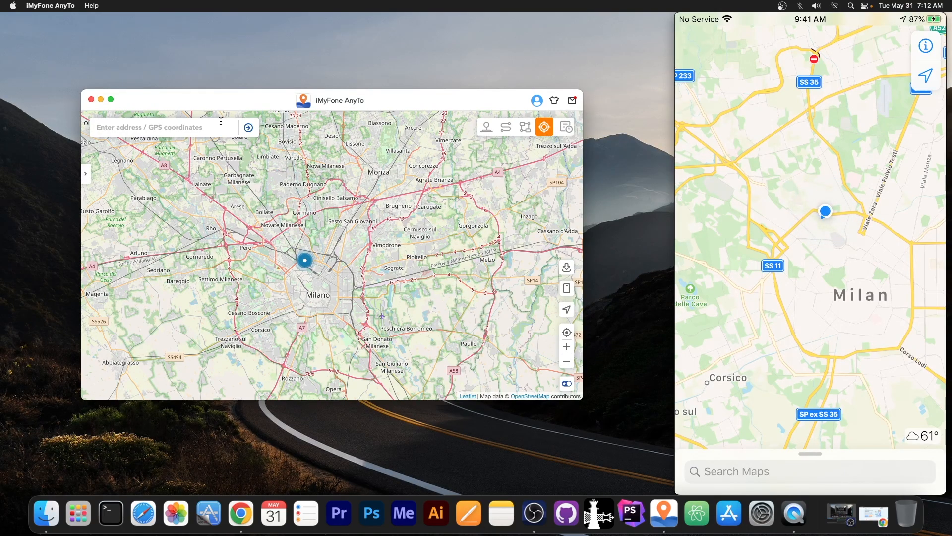
Search 'new york', pick New York, New York, United States and move the iPhone to West 20th Street
{"action": "type", "text": "new york"}
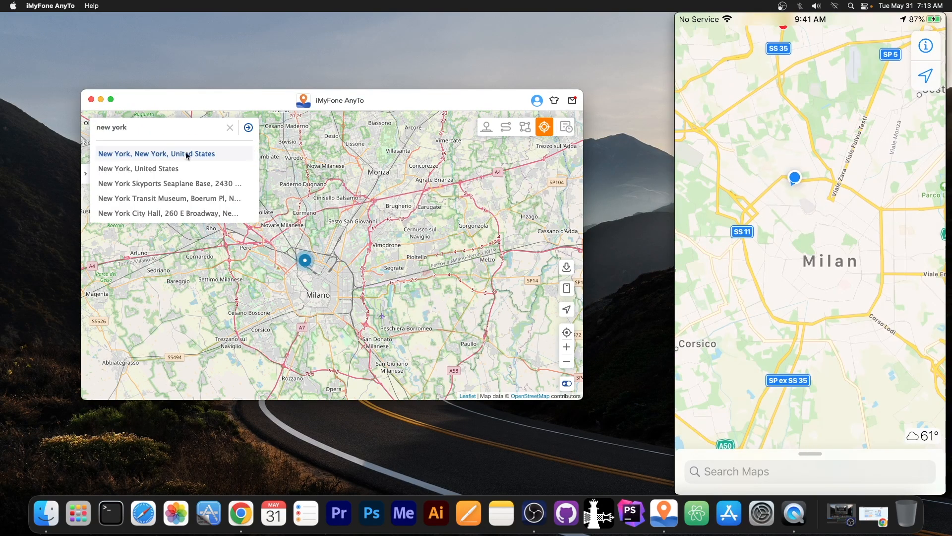
{"action": "left_click", "coordinate": [156, 153]}
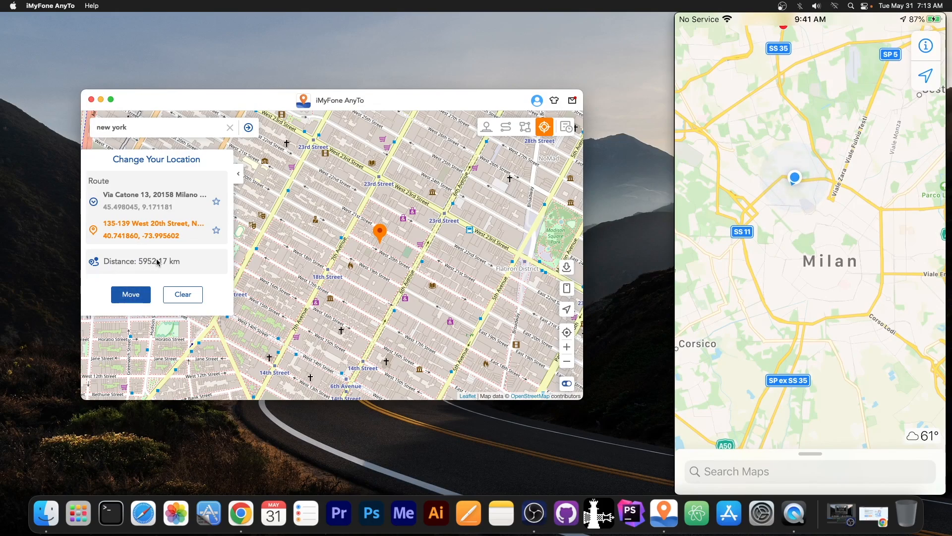
{"action": "left_click", "coordinate": [130, 295]}
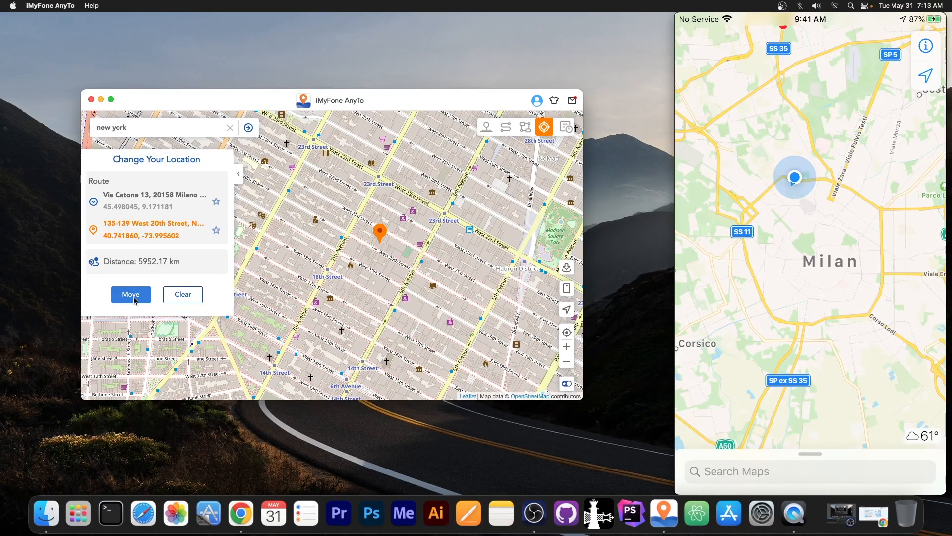
{"action": "left_click", "coordinate": [130, 294]}
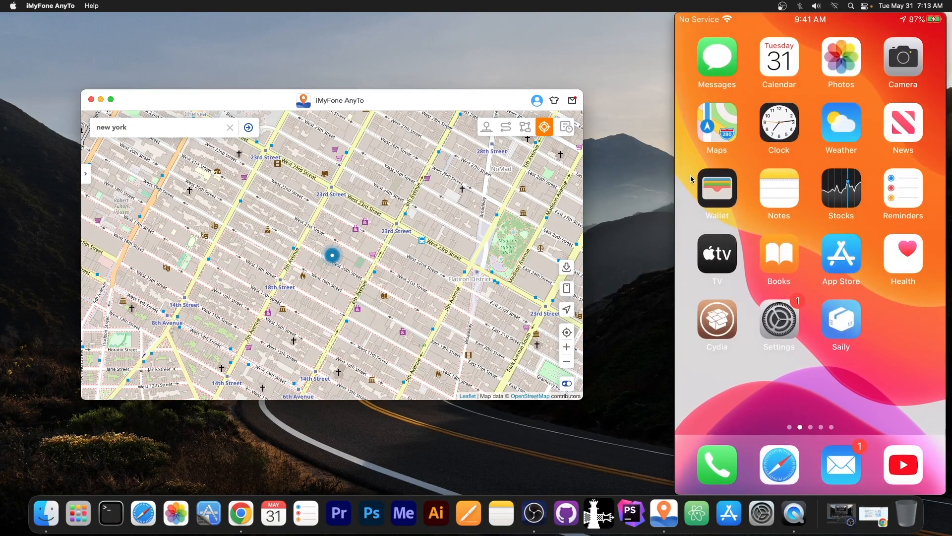
Check the location in Weather, then search 'paris' and pick Paris, France as the new spot
{"action": "left_click", "coordinate": [841, 128]}
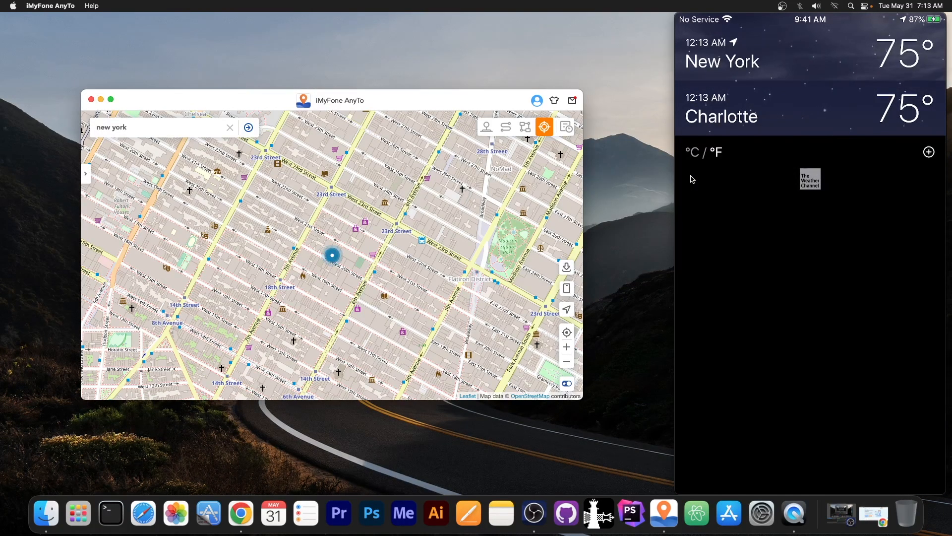
{"action": "left_click", "coordinate": [164, 127]}
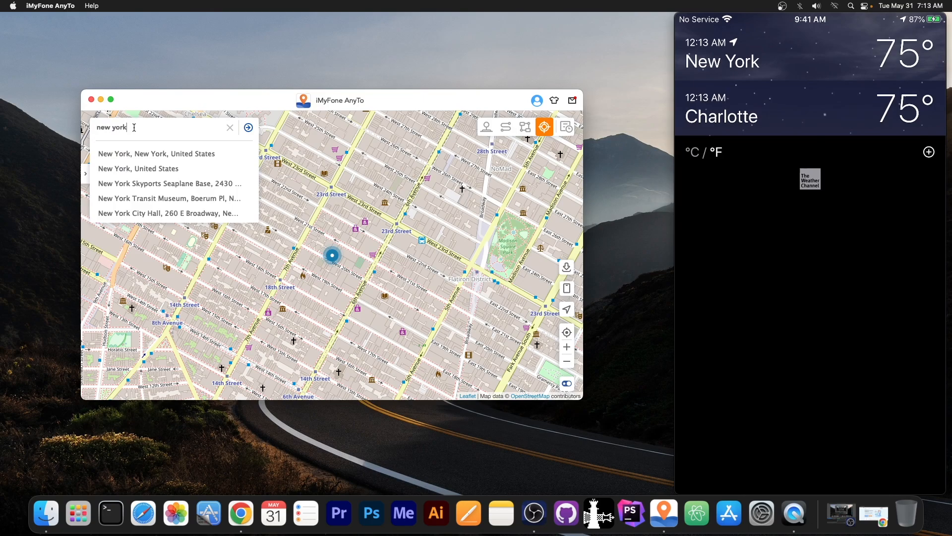
{"action": "type", "text": "paris"}
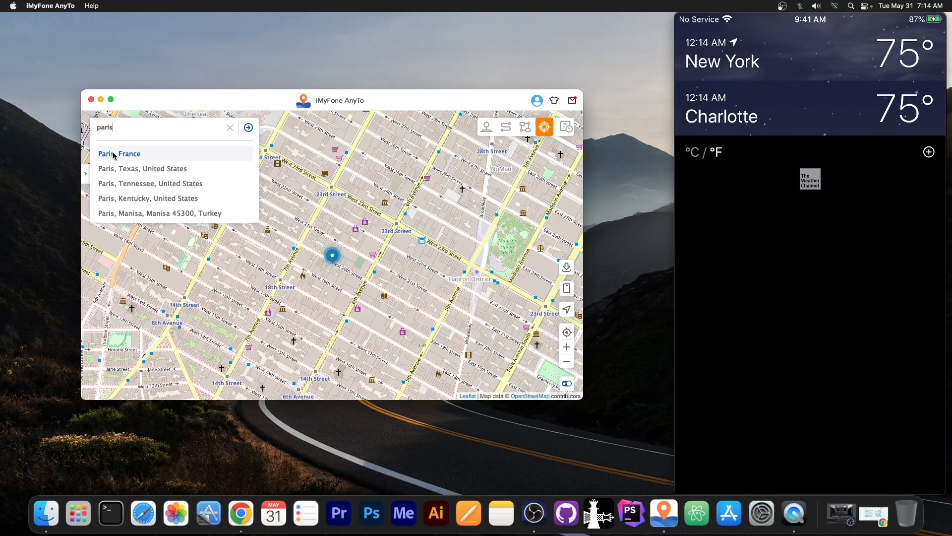
{"action": "left_click", "coordinate": [120, 154]}
{"action": "type", "text": "rome"}
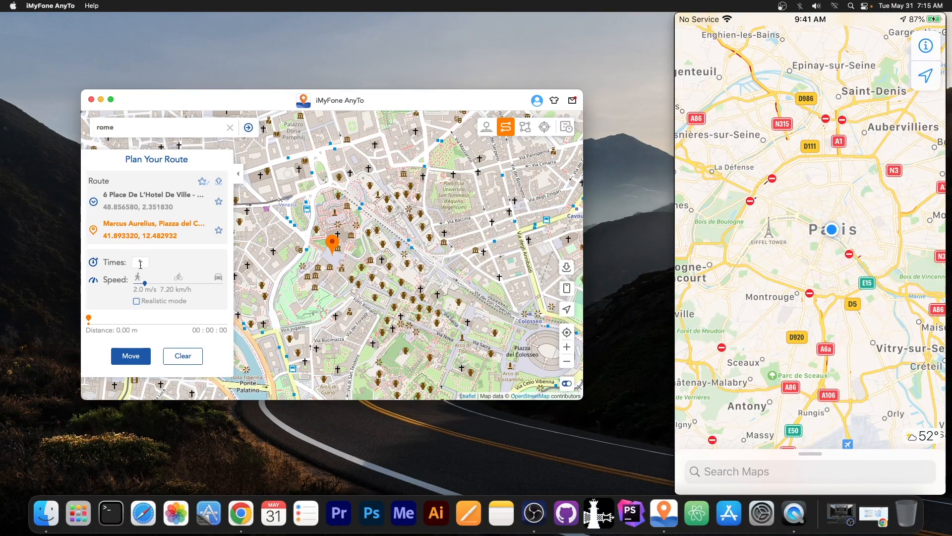
Run the Rome route once at 10 m/s with Realistic mode on and start moving
{"action": "type", "text": "1"}
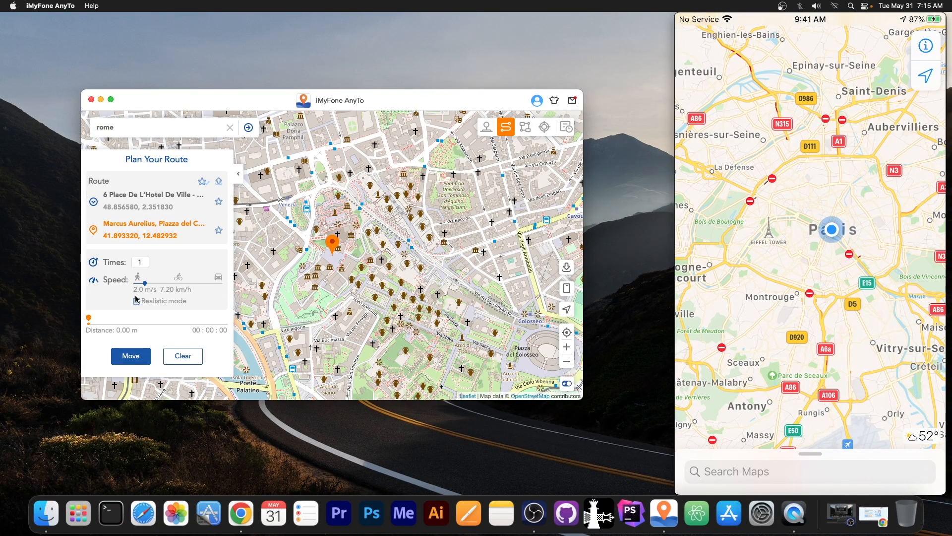
{"action": "left_click", "coordinate": [136, 302]}
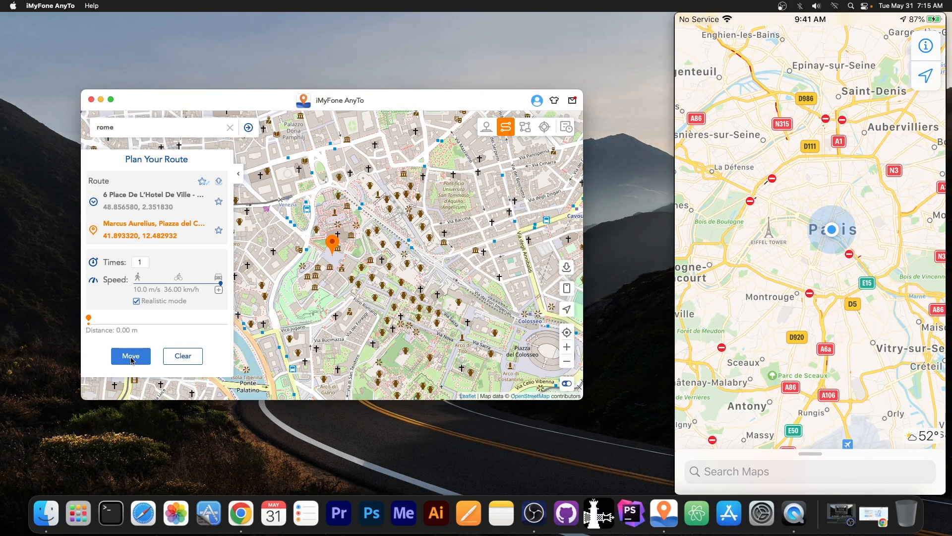
{"action": "left_click", "coordinate": [131, 355]}
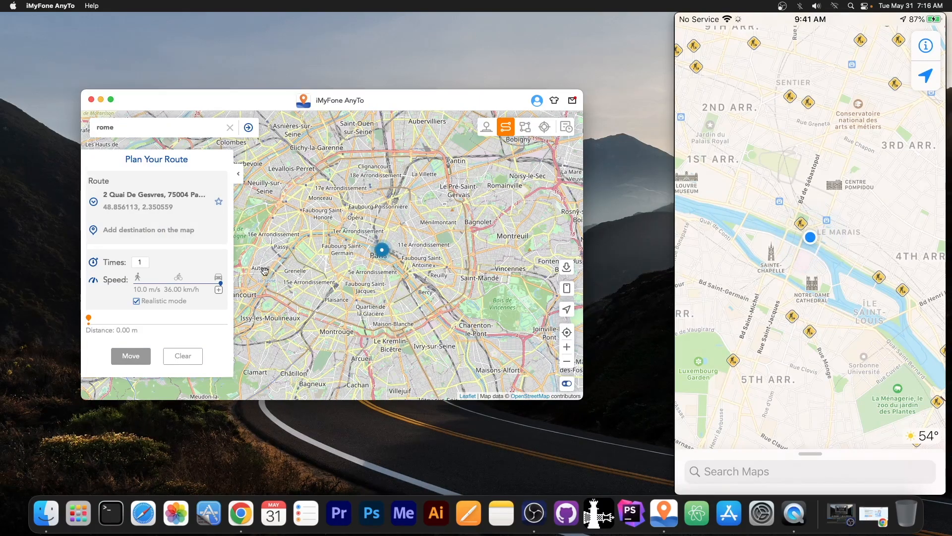
Walk a route to a destination in western Paris, then quit AnyTo
{"action": "left_click", "coordinate": [260, 254]}
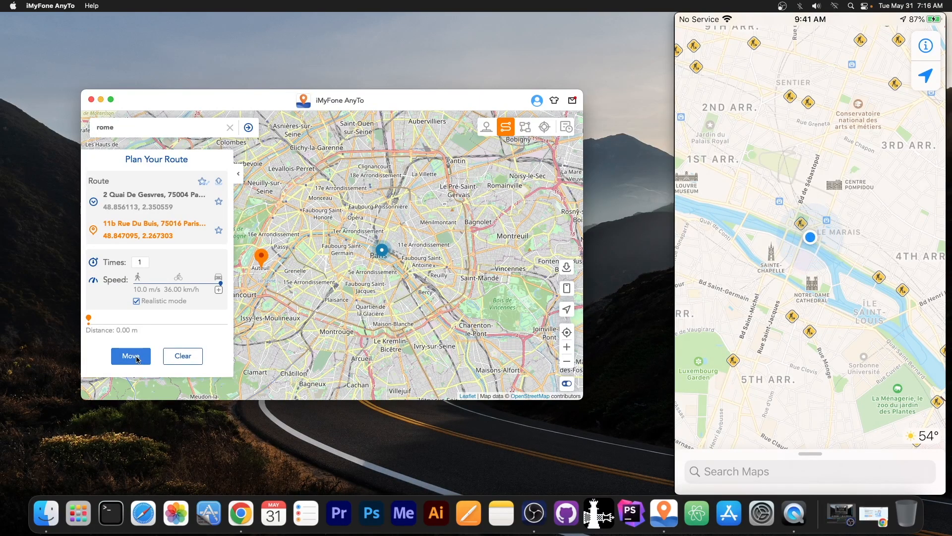
{"action": "left_click", "coordinate": [130, 355]}
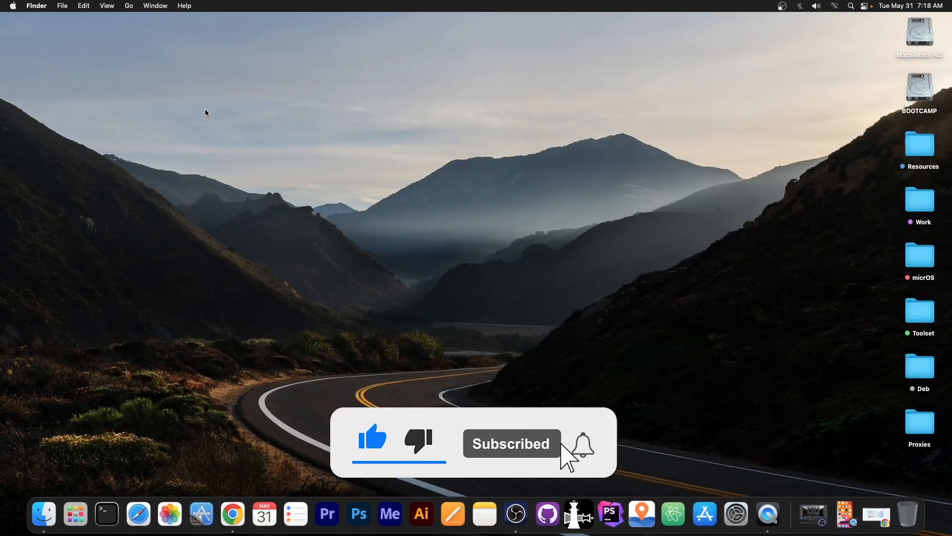
{"action": "left_click", "coordinate": [583, 443]}
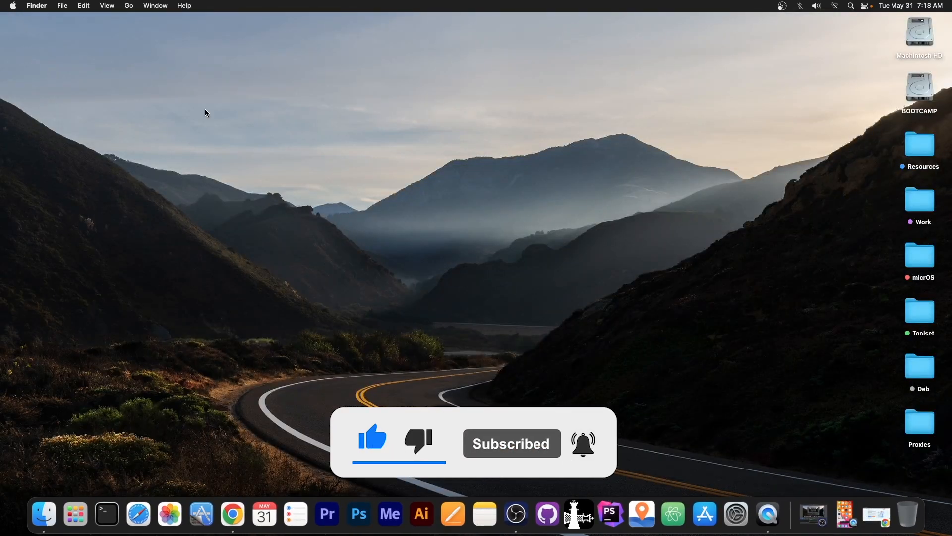